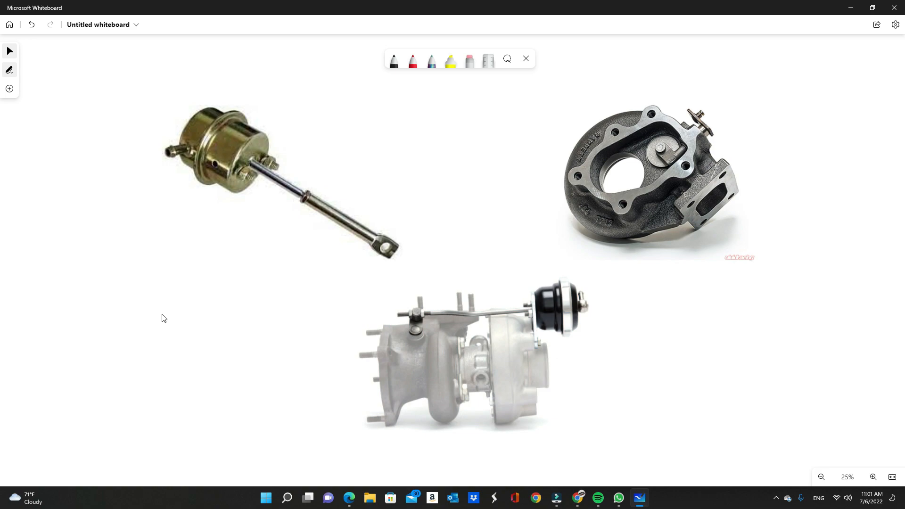
# Step: Circle the turbo parts and outline the actuator in black ink, then erase those marks
pyautogui.click(393, 60)
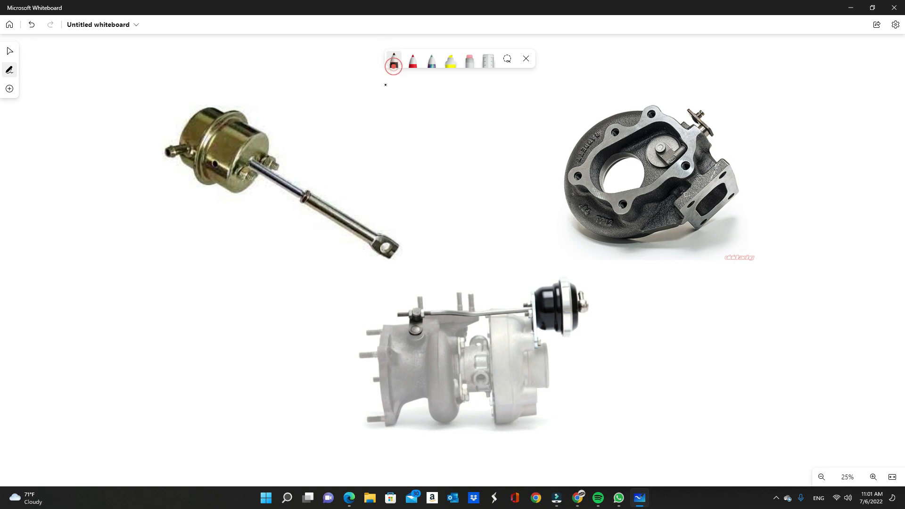
pyautogui.moveTo(139, 142); pyautogui.dragTo(299, 103)
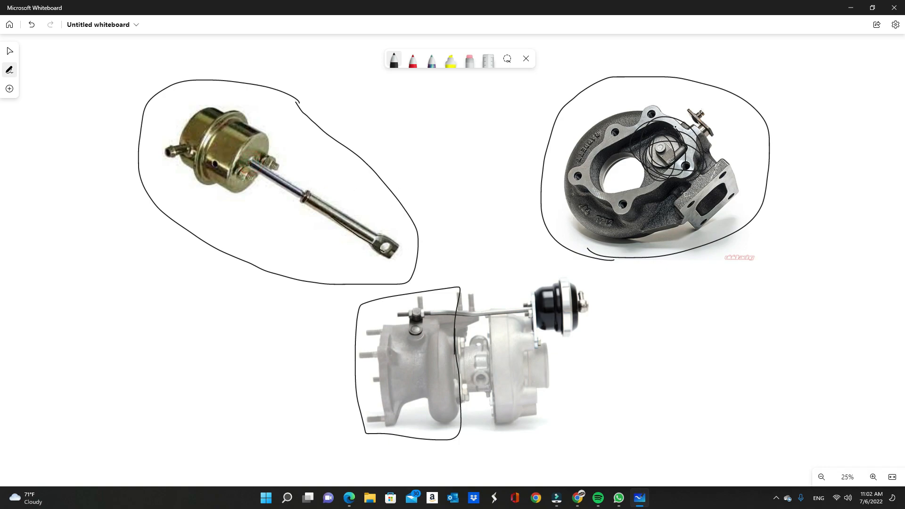
pyautogui.moveTo(690, 116); pyautogui.dragTo(713, 118)
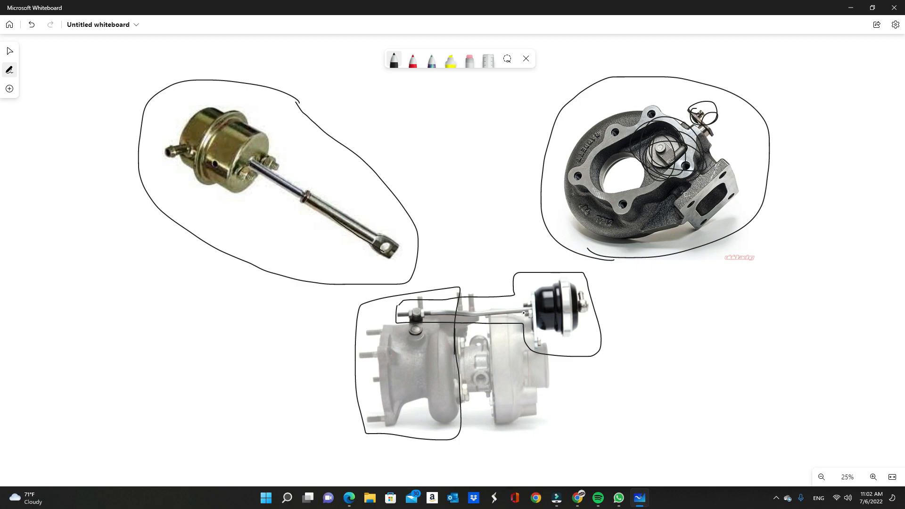
pyautogui.click(412, 60)
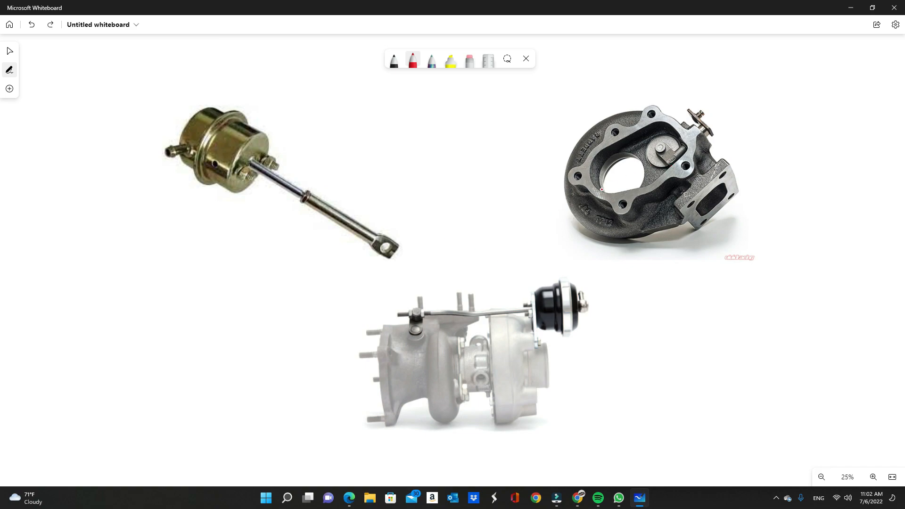
# Step: Draw red lines linking the actuator and turbo, looping around and below the photos
pyautogui.click(533, 237)
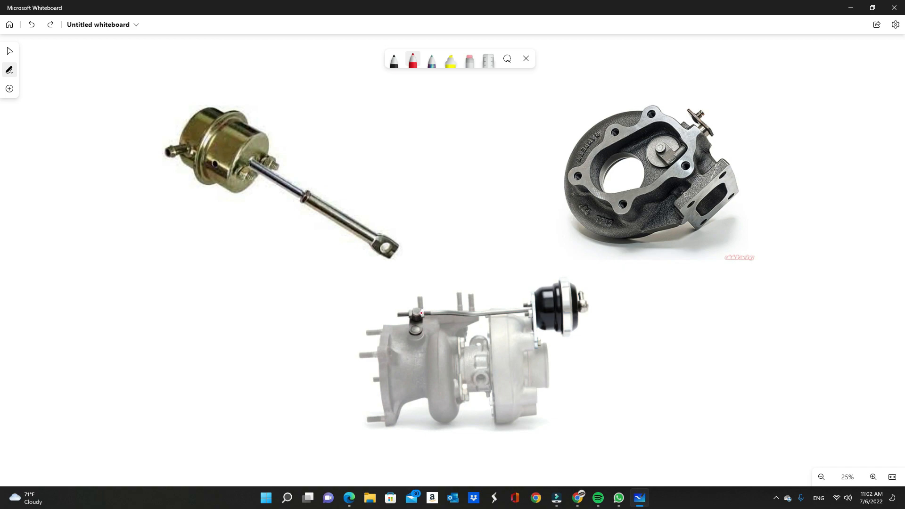
pyautogui.moveTo(361, 244); pyautogui.dragTo(422, 314)
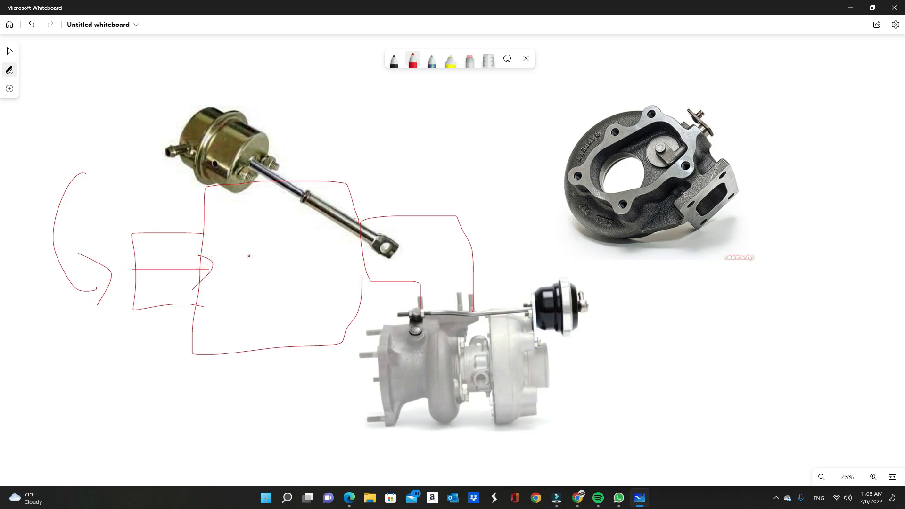
pyautogui.click(31, 24)
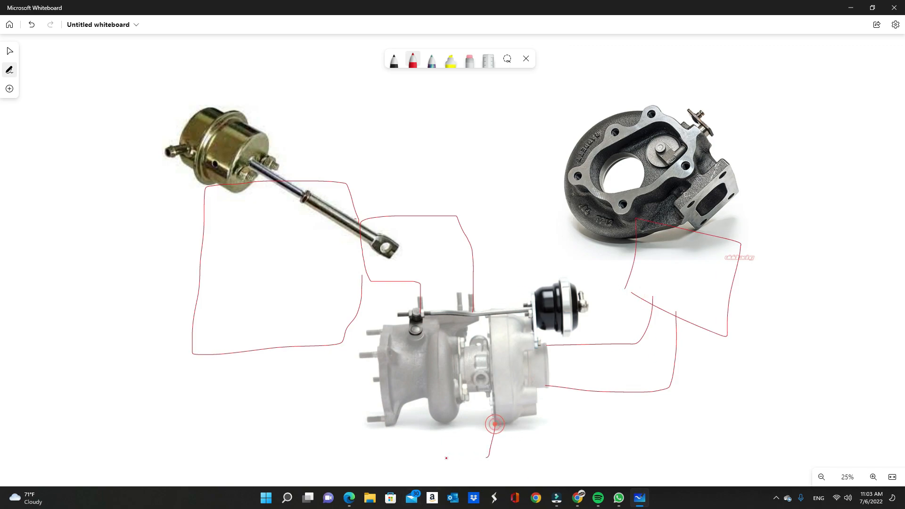
pyautogui.moveTo(491, 421); pyautogui.dragTo(121, 294)
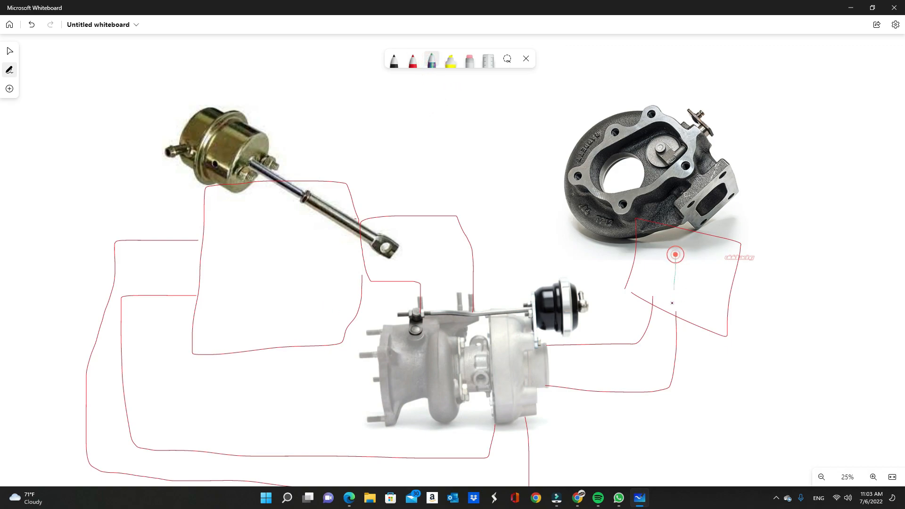
# Step: Draw blue lines beside the red paths and into the turbine housing, plus a leftward arrow and a housing-to-actuator curve
pyautogui.moveTo(675, 254); pyautogui.dragTo(514, 398)
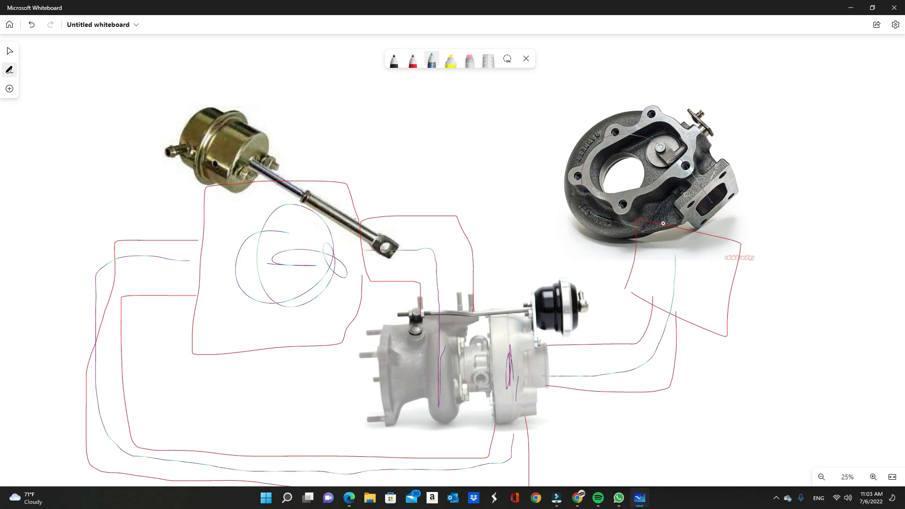
pyautogui.moveTo(482, 149); pyautogui.dragTo(663, 225)
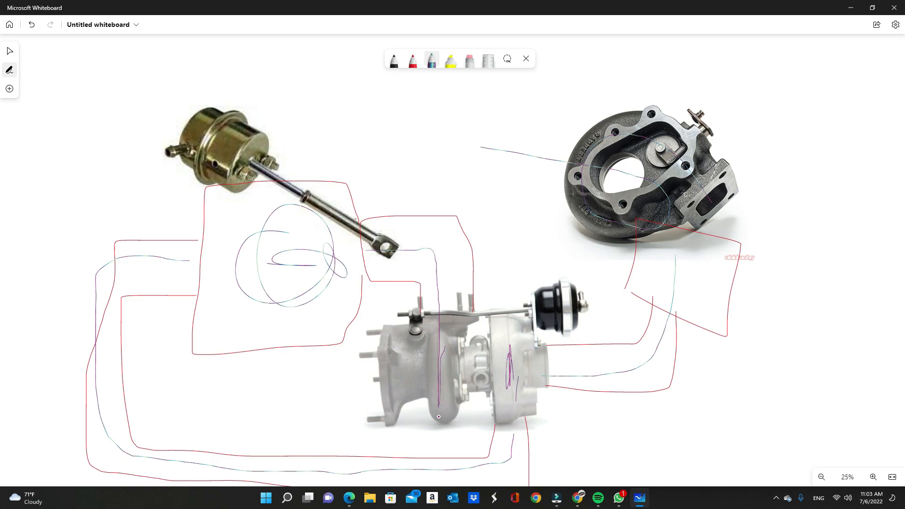
pyautogui.moveTo(422, 364); pyautogui.dragTo(300, 381)
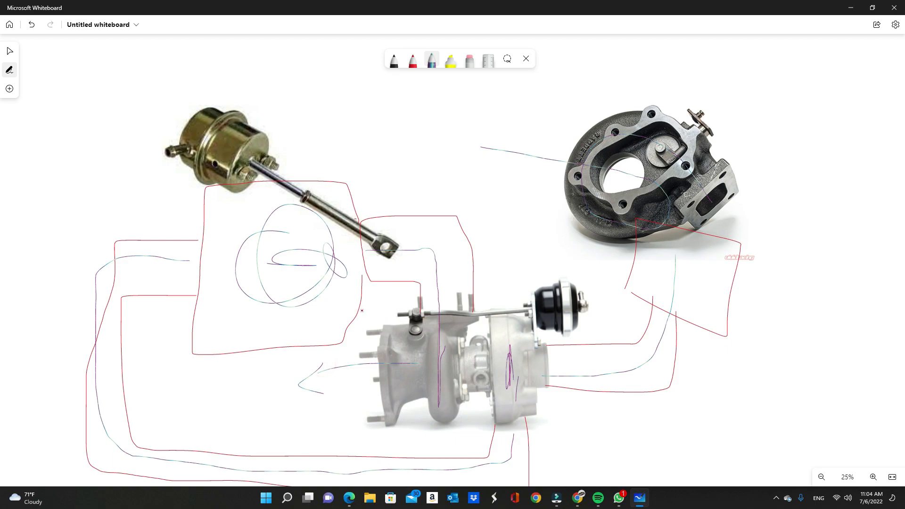
pyautogui.moveTo(592, 374); pyautogui.dragTo(663, 264)
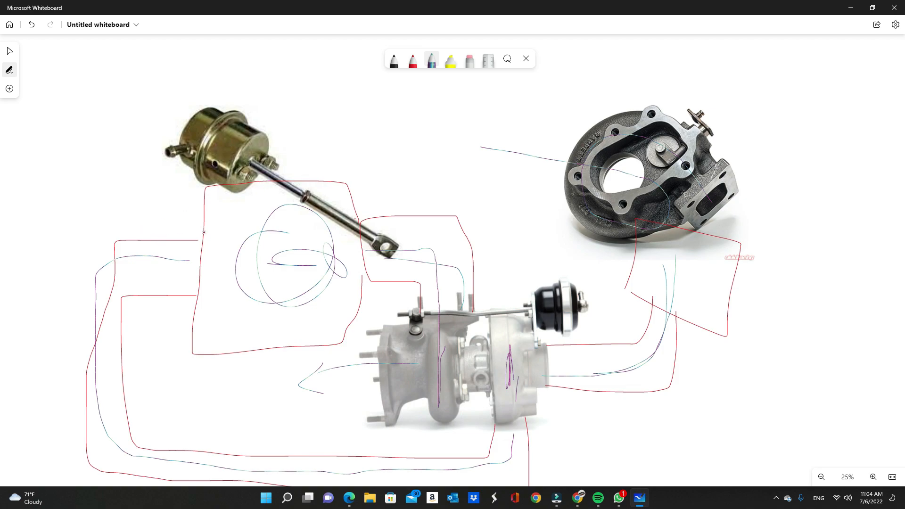
pyautogui.moveTo(321, 173); pyautogui.dragTo(580, 294)
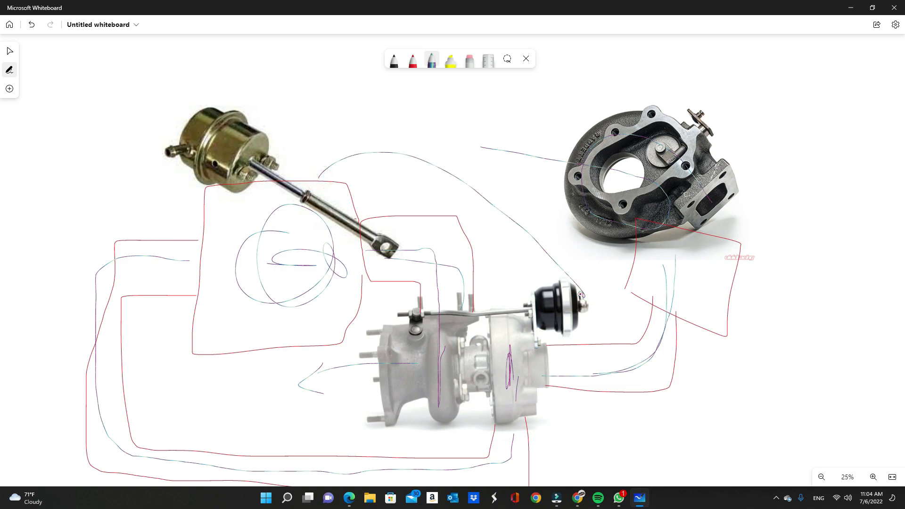
pyautogui.moveTo(577, 296); pyautogui.dragTo(323, 160)
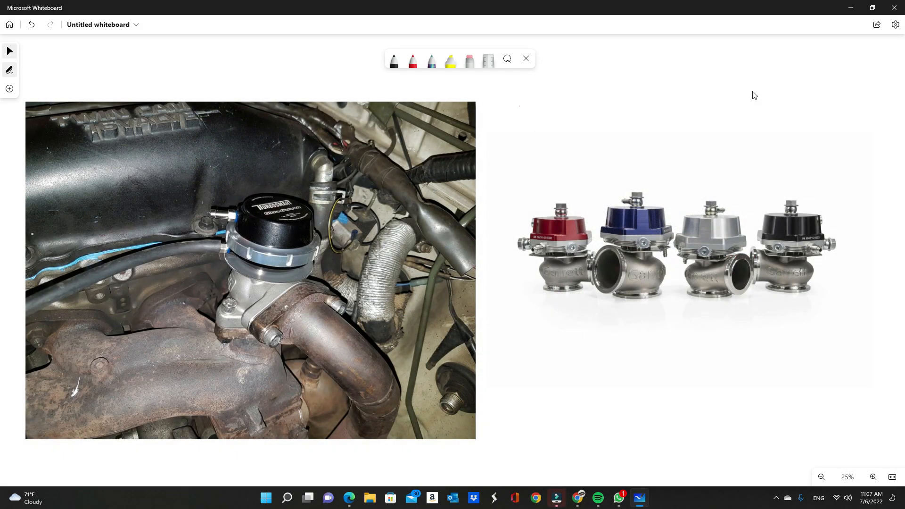
# Step: Sketch a black arrow onto the blue wastegate and a line along the engine-bay exhaust pipe
pyautogui.click(646, 249)
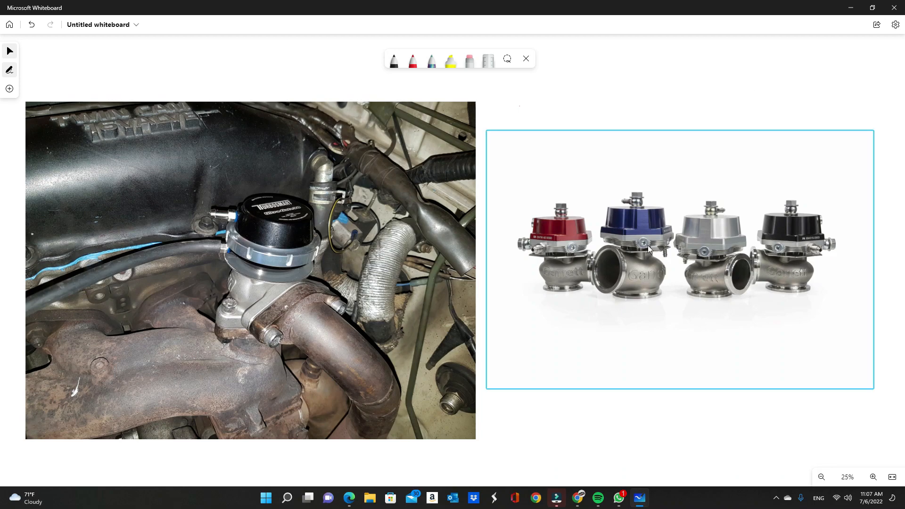
pyautogui.moveTo(720, 255)
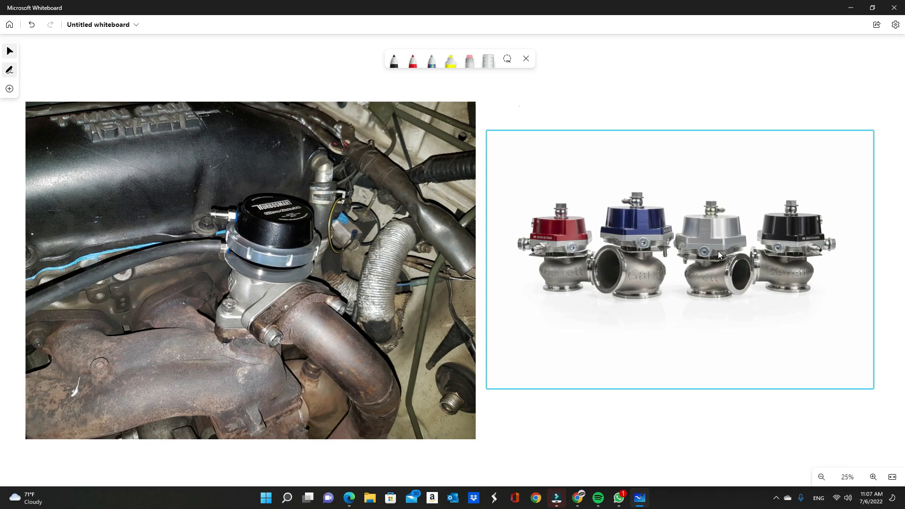
pyautogui.click(208, 354)
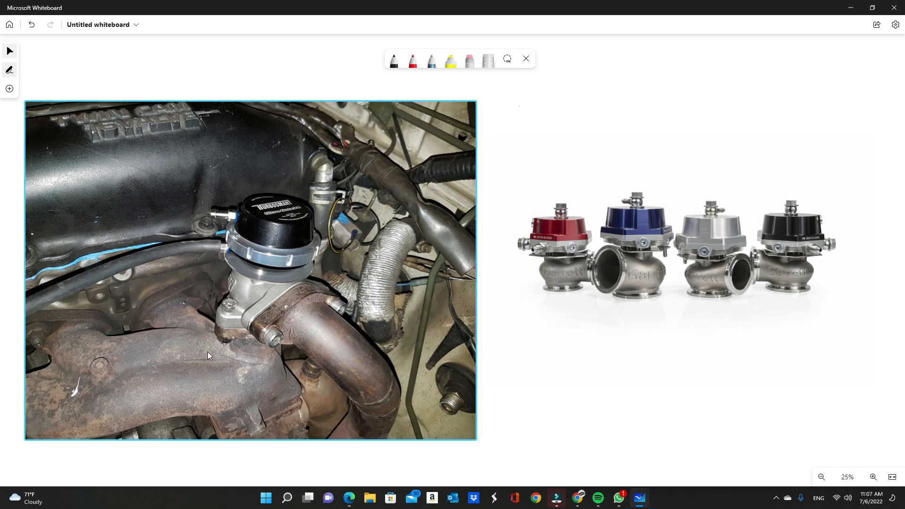
pyautogui.moveTo(241, 365)
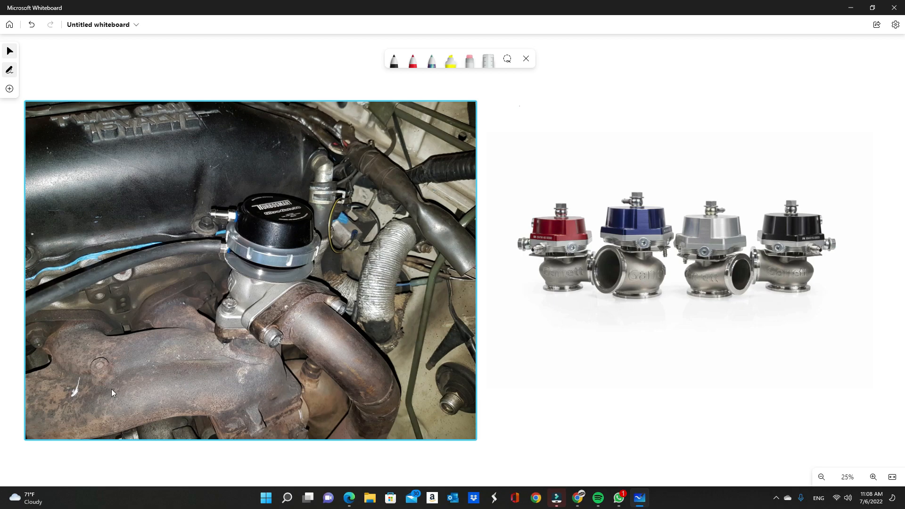
pyautogui.moveTo(273, 413)
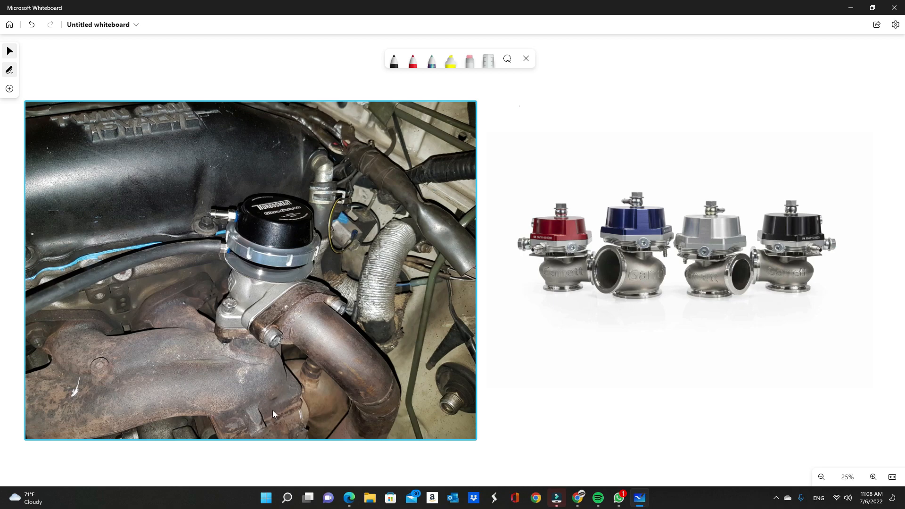
pyautogui.moveTo(276, 367)
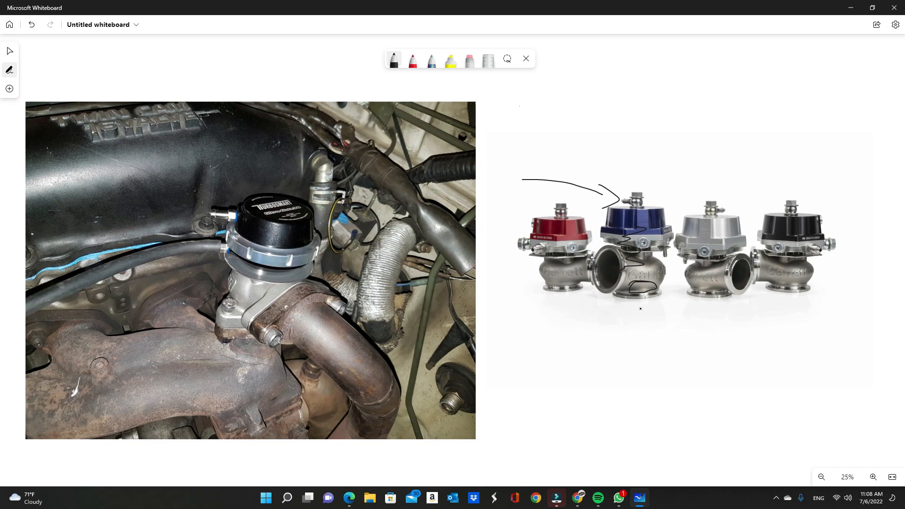
pyautogui.moveTo(638, 249); pyautogui.dragTo(640, 312)
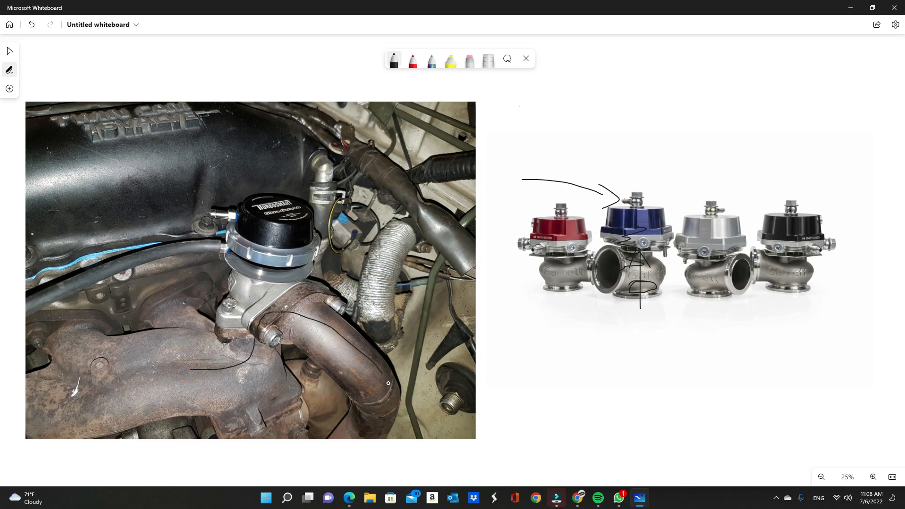
pyautogui.moveTo(388, 383); pyautogui.dragTo(439, 449)
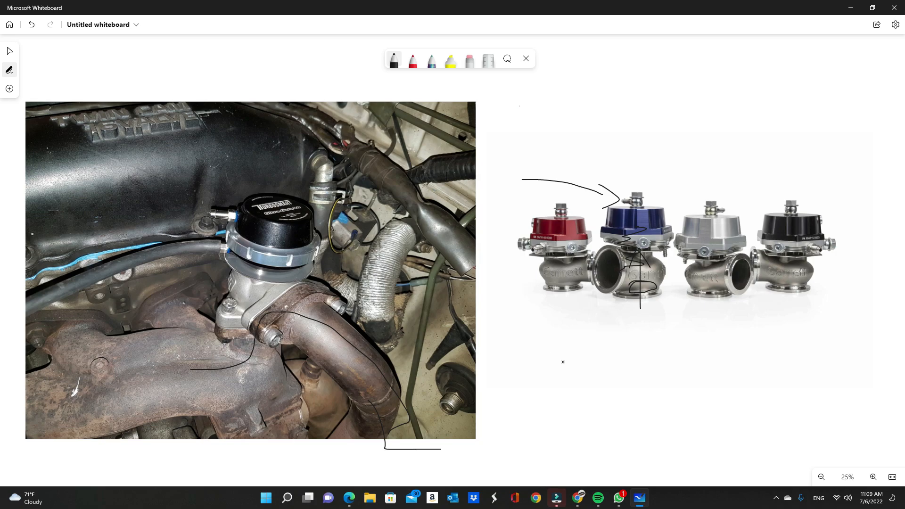
pyautogui.moveTo(9, 88)
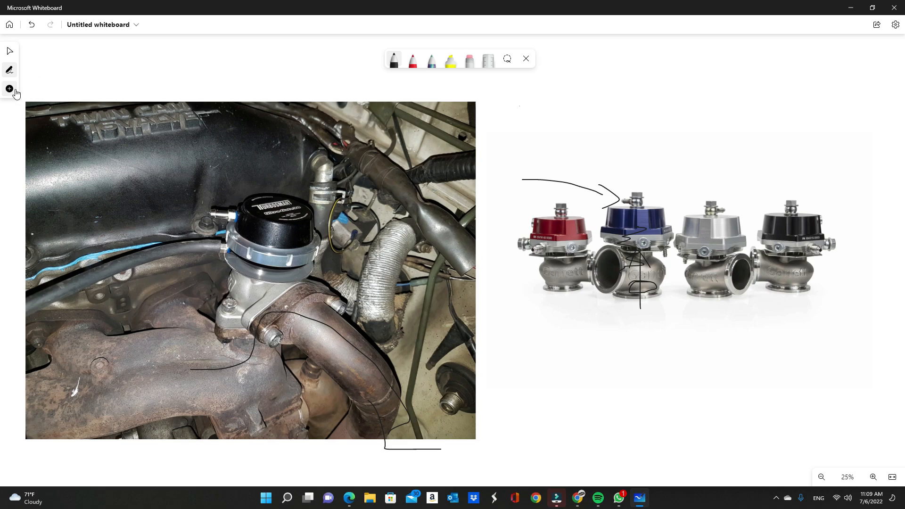
# Step: Insert a turbo housing picture, select it and remove it from the board
pyautogui.click(9, 89)
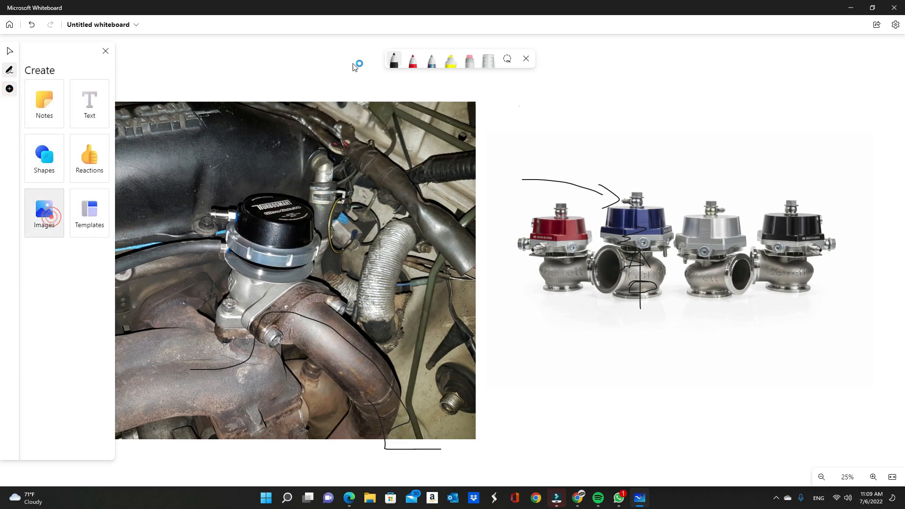
pyautogui.click(44, 209)
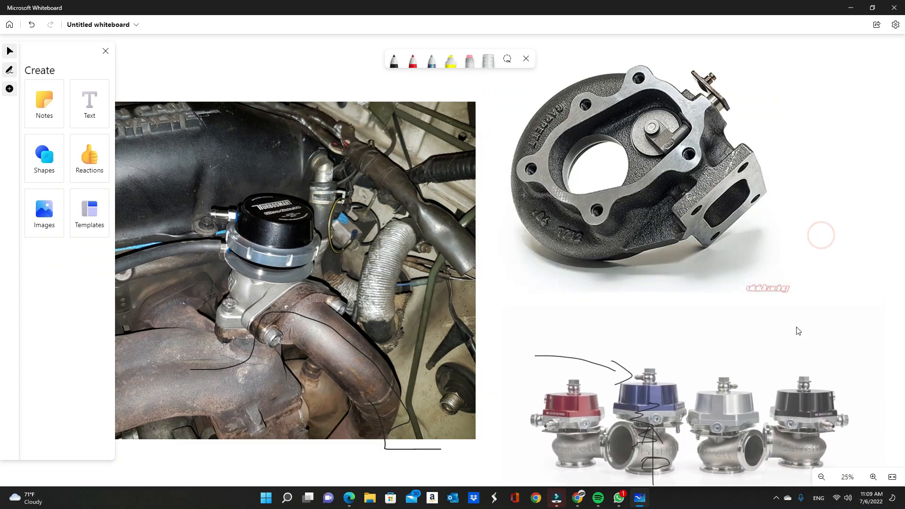
pyautogui.click(635, 179)
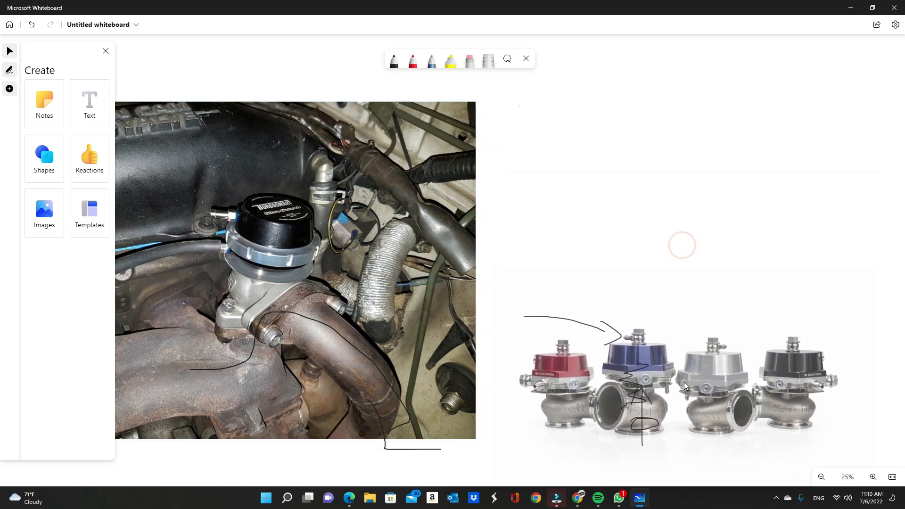
pyautogui.click(681, 380)
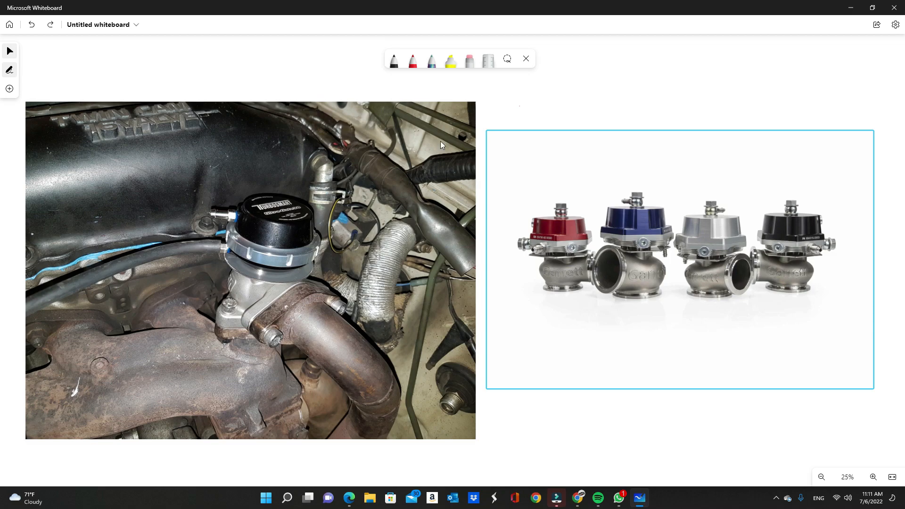
# Step: Draw a black ink line down from the engine-bay exhaust pipe
pyautogui.click(393, 59)
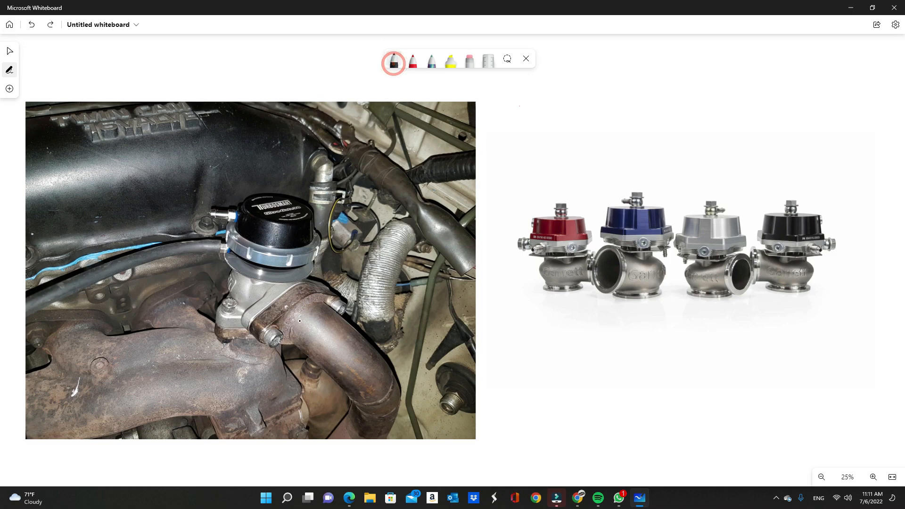
pyautogui.moveTo(305, 320); pyautogui.dragTo(340, 465)
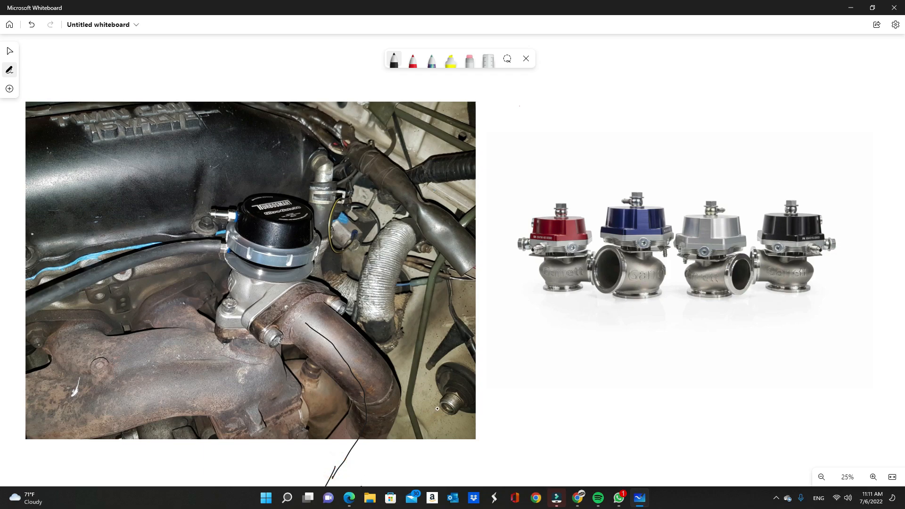
pyautogui.moveTo(470, 373)
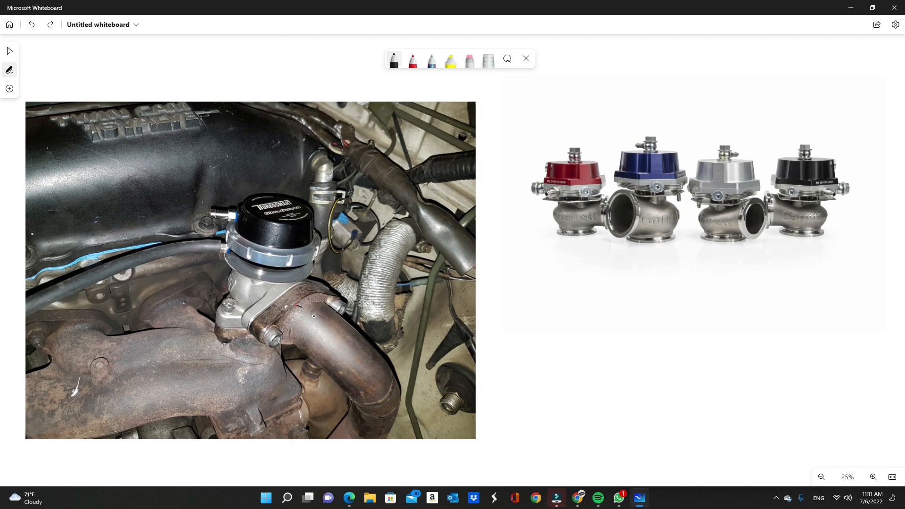
# Step: Draw a curved ink line from the exhaust pipe to below the photo
pyautogui.moveTo(308, 317); pyautogui.dragTo(456, 449)
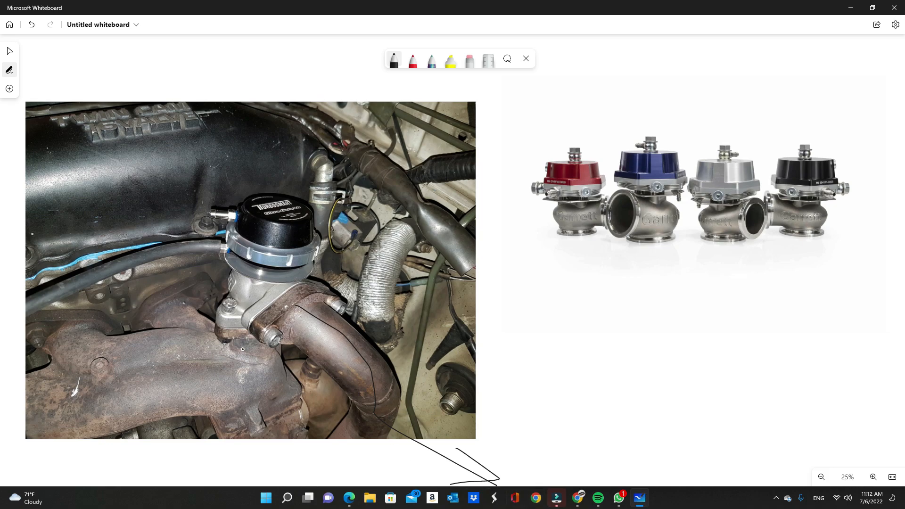
pyautogui.moveTo(386, 418)
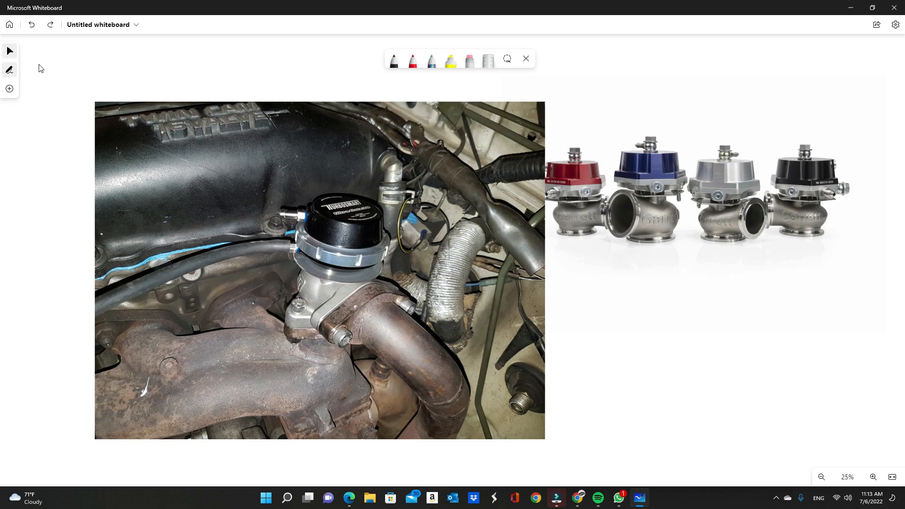
pyautogui.click(317, 265)
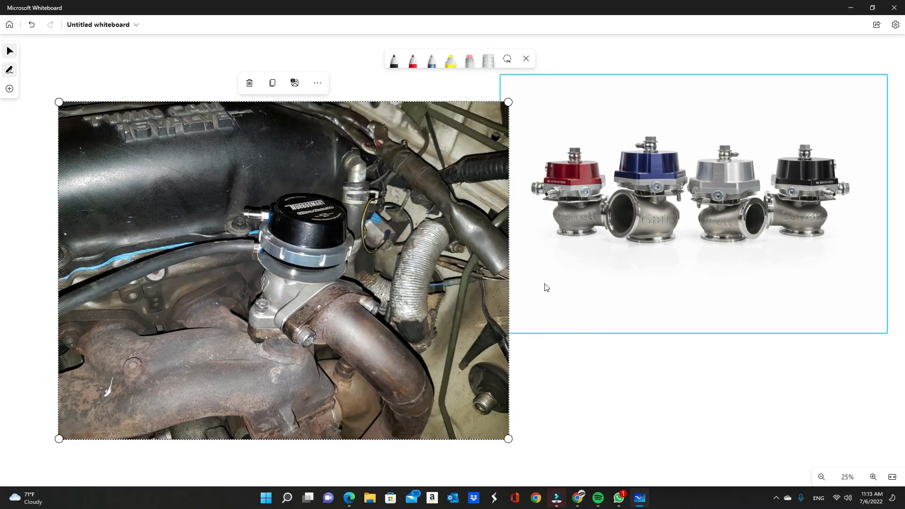
pyautogui.click(667, 358)
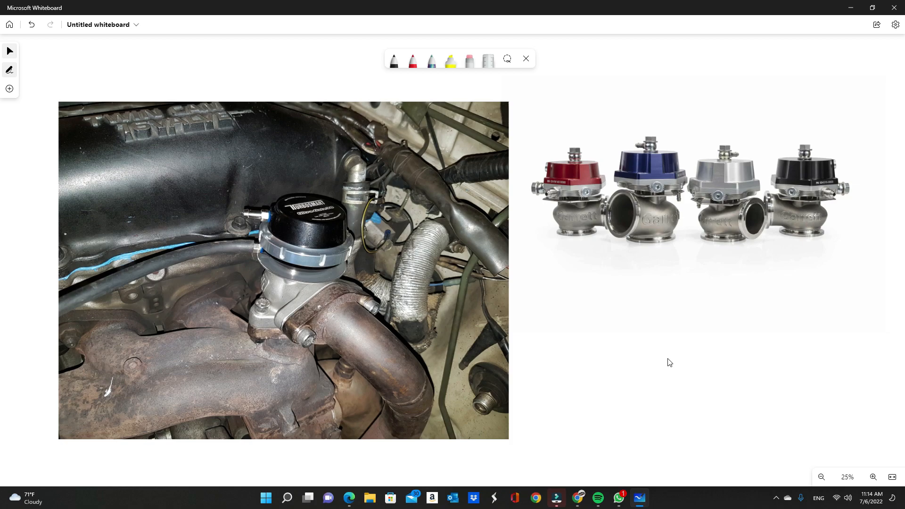
pyautogui.moveTo(616, 359)
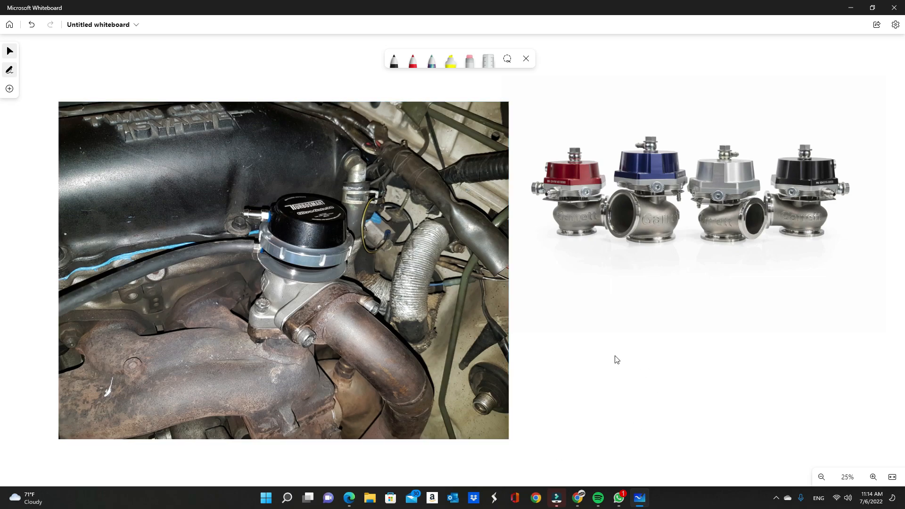